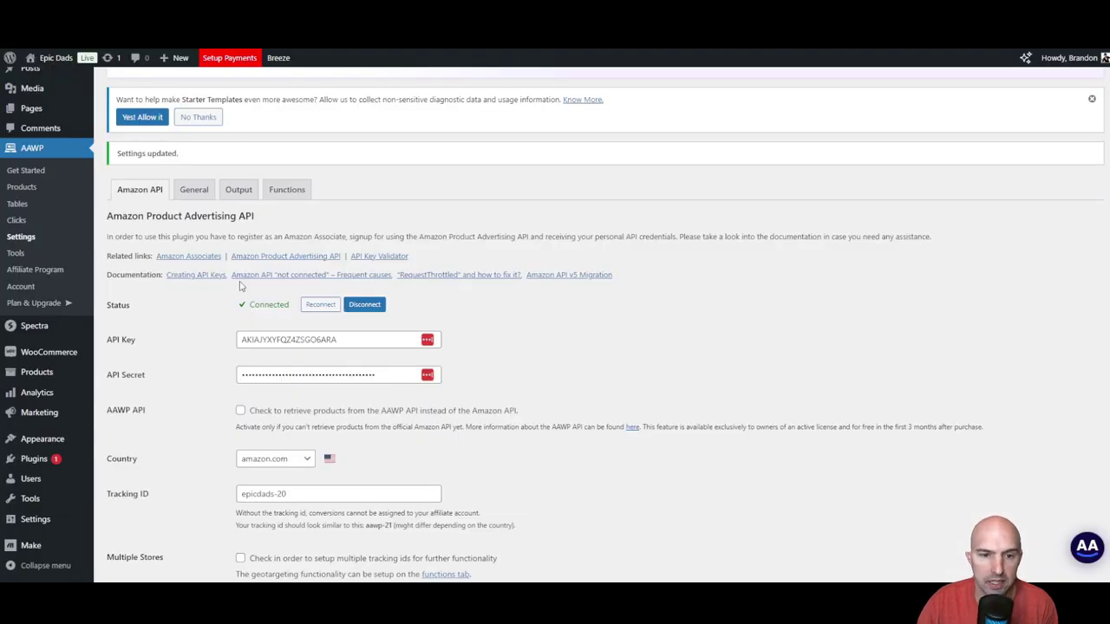
{"action": "mouse_move", "coordinate": [290, 198]}
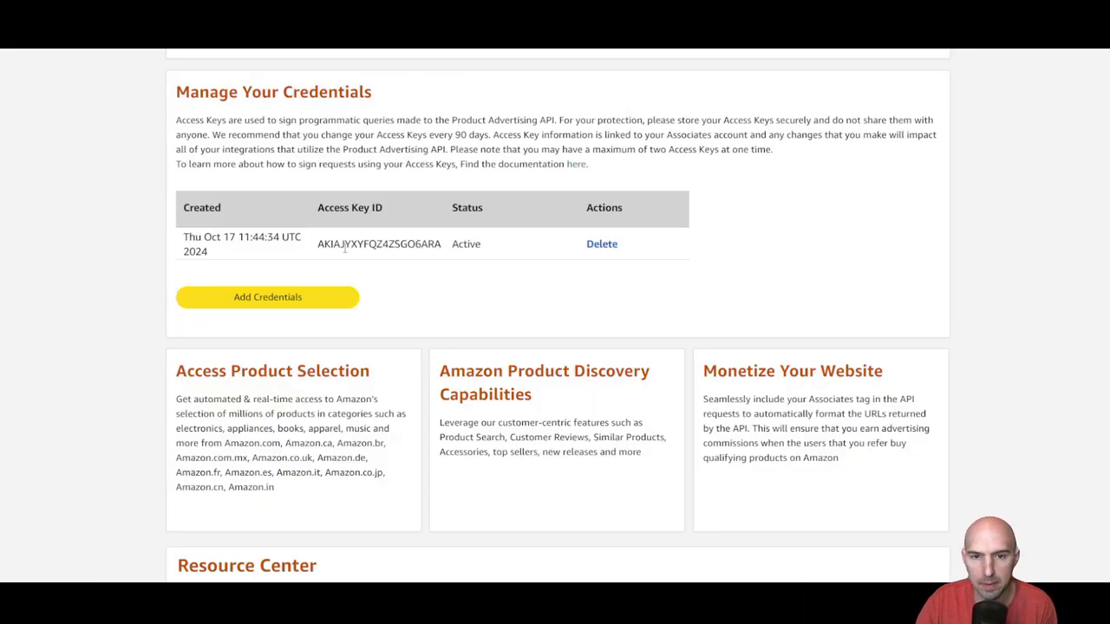
{"action": "mouse_move", "coordinate": [398, 87]}
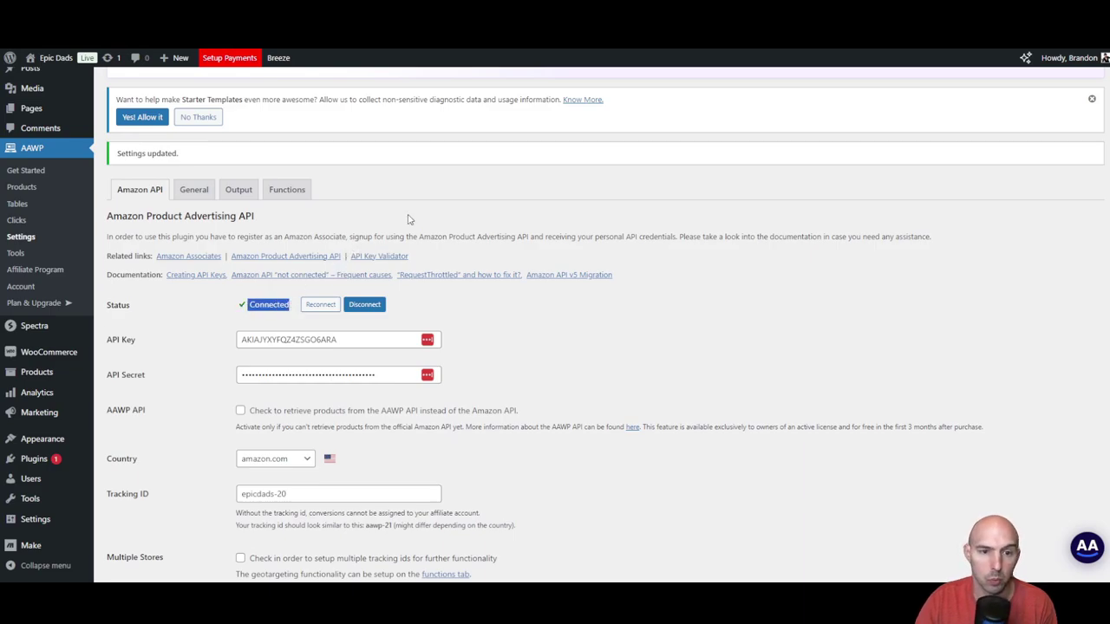
{"action": "mouse_move", "coordinate": [341, 277]}
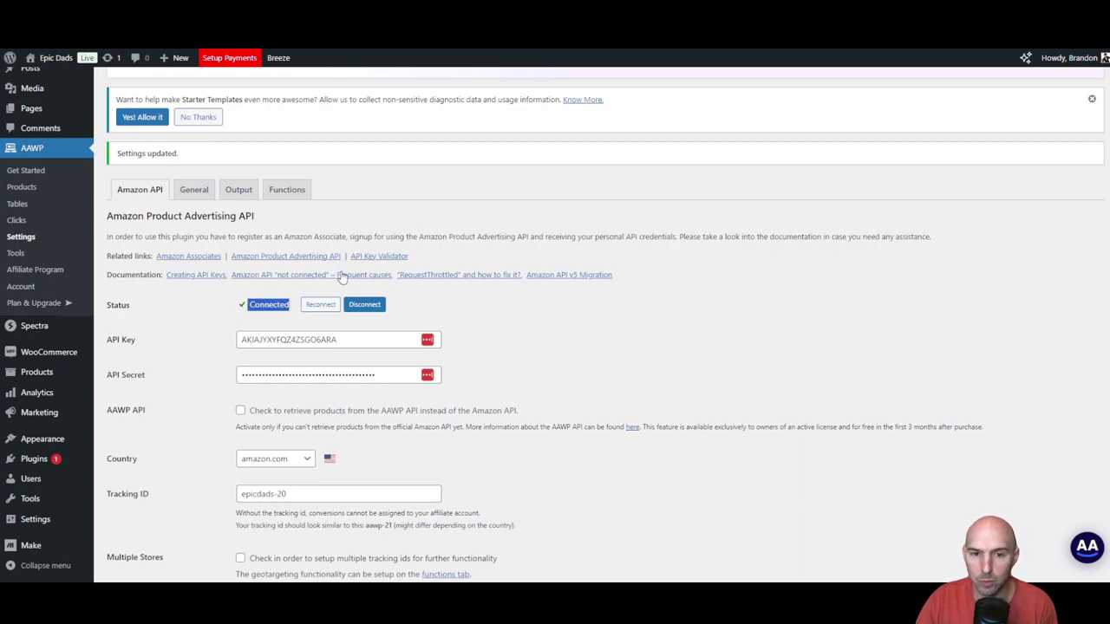
{"action": "mouse_move", "coordinate": [384, 359]}
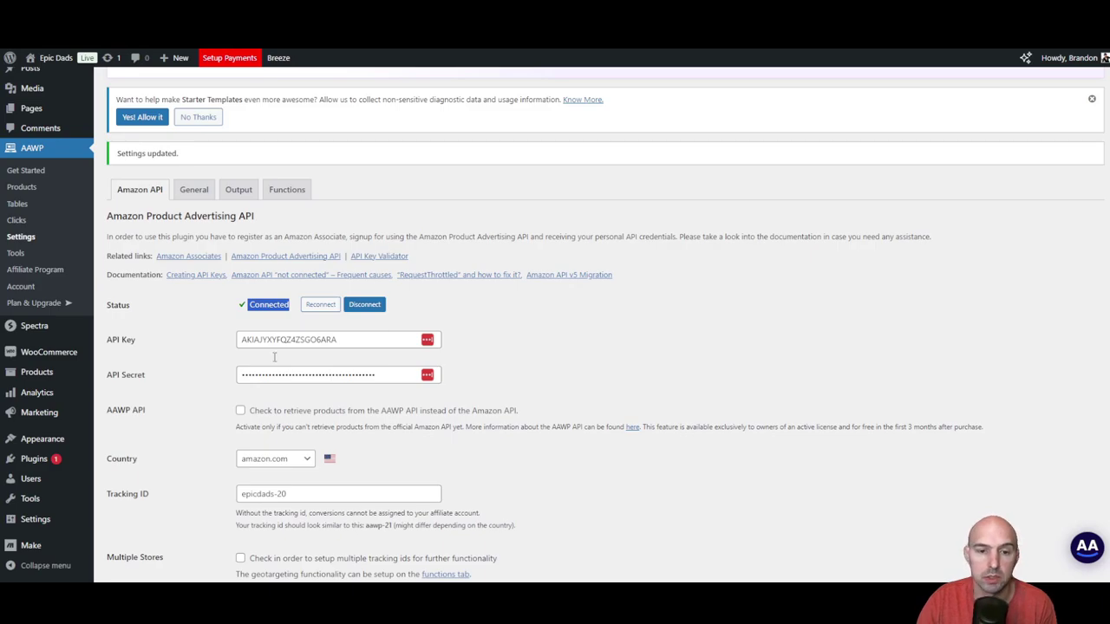
{"action": "mouse_move", "coordinate": [323, 390]}
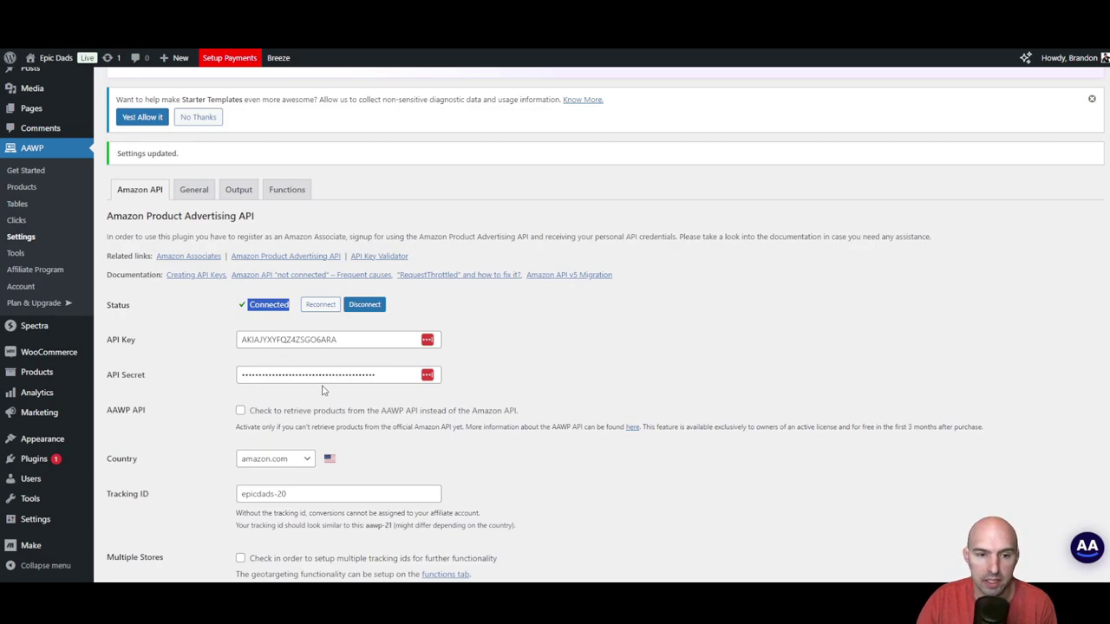